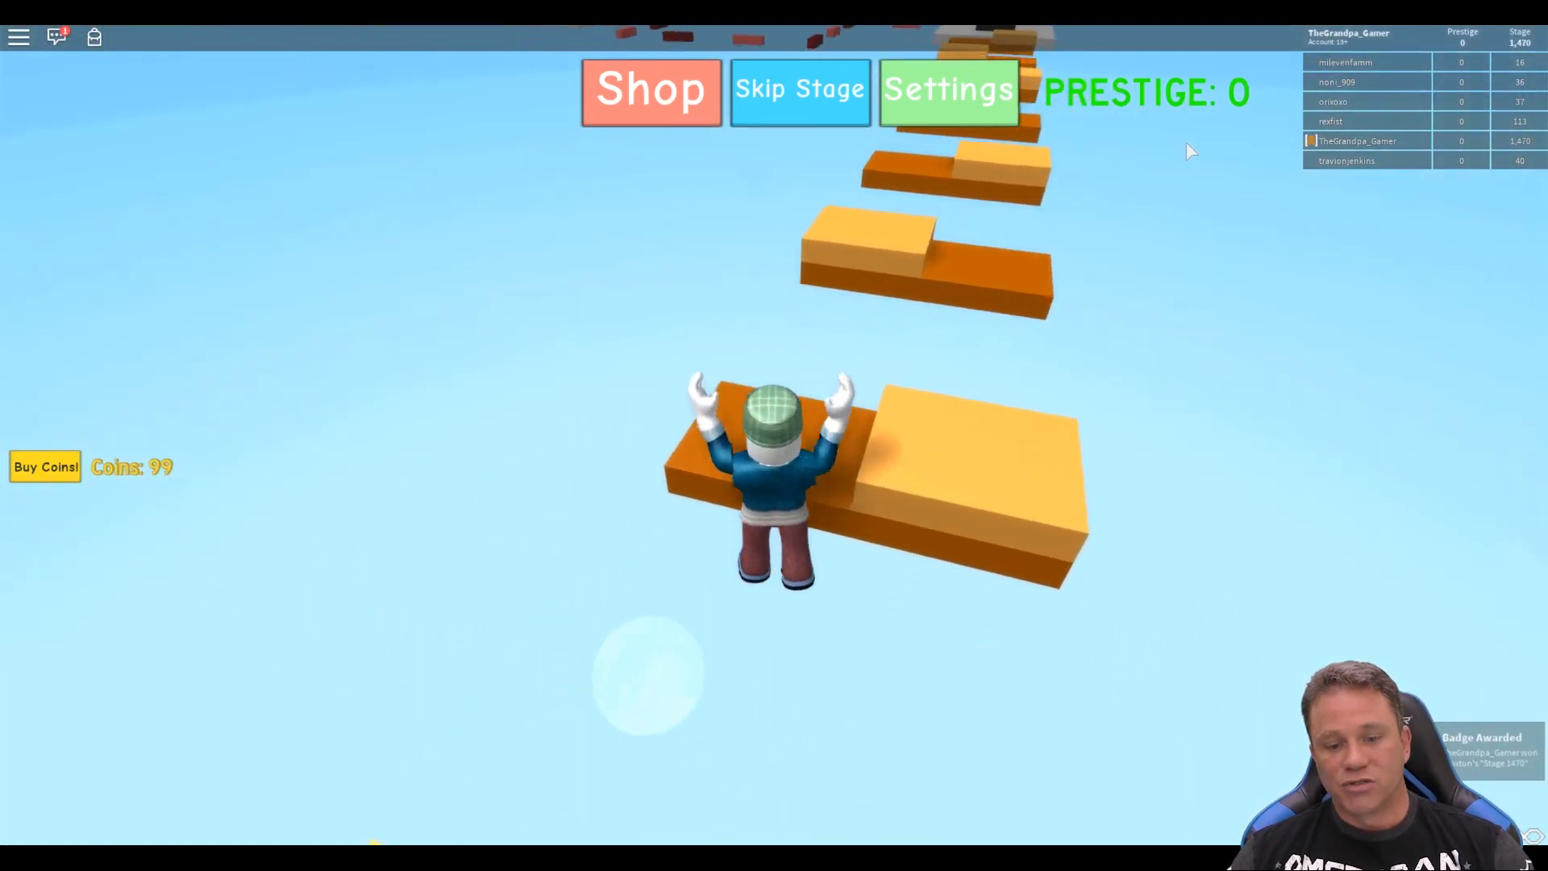
pyautogui.click(798, 87)
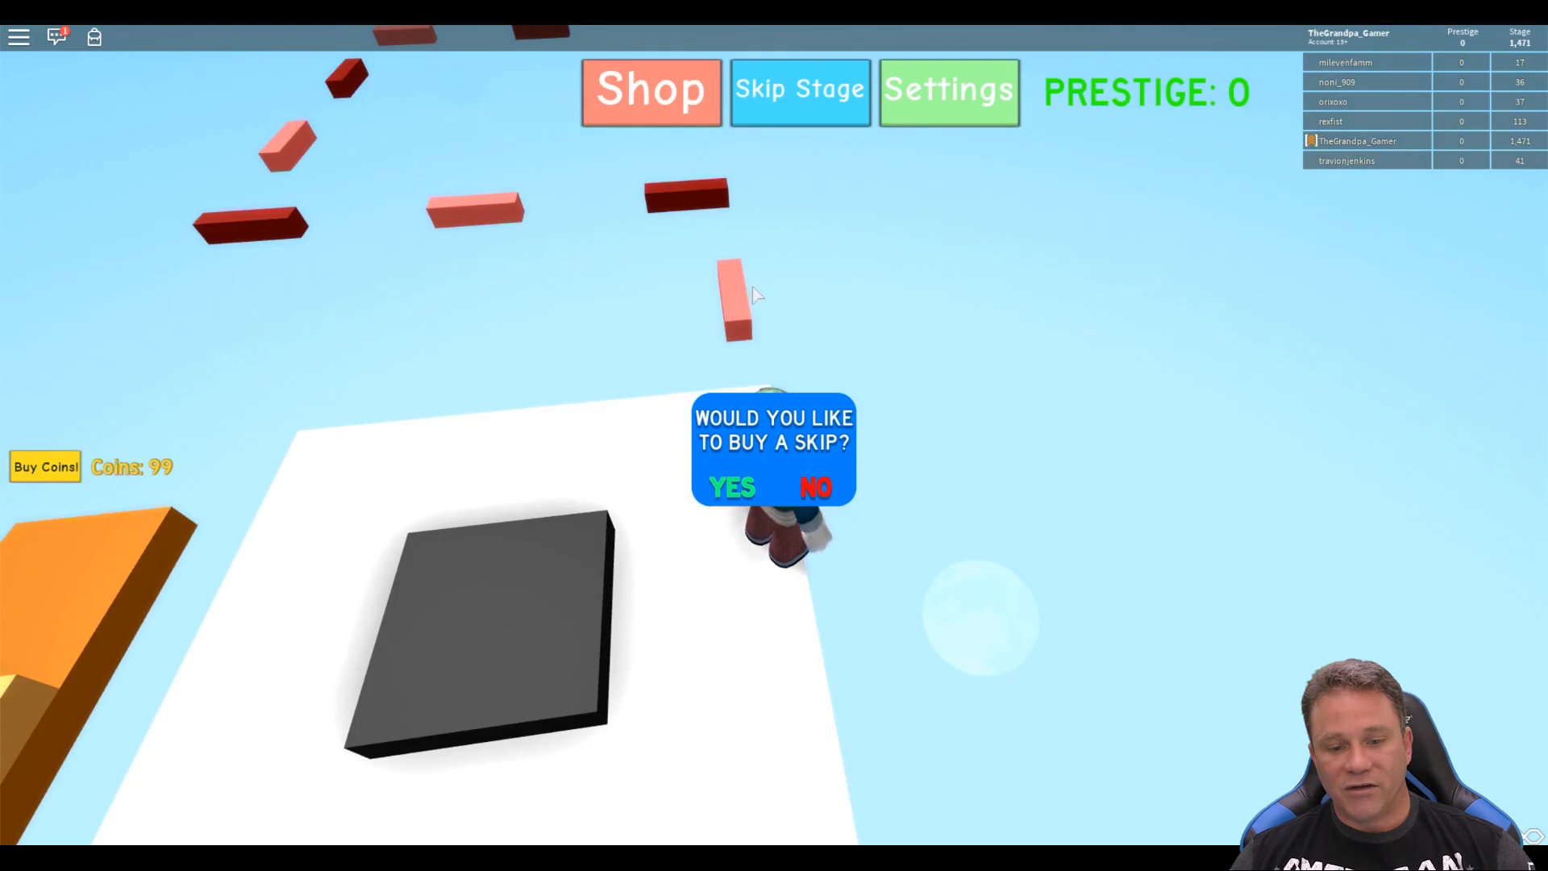
pyautogui.click(817, 487)
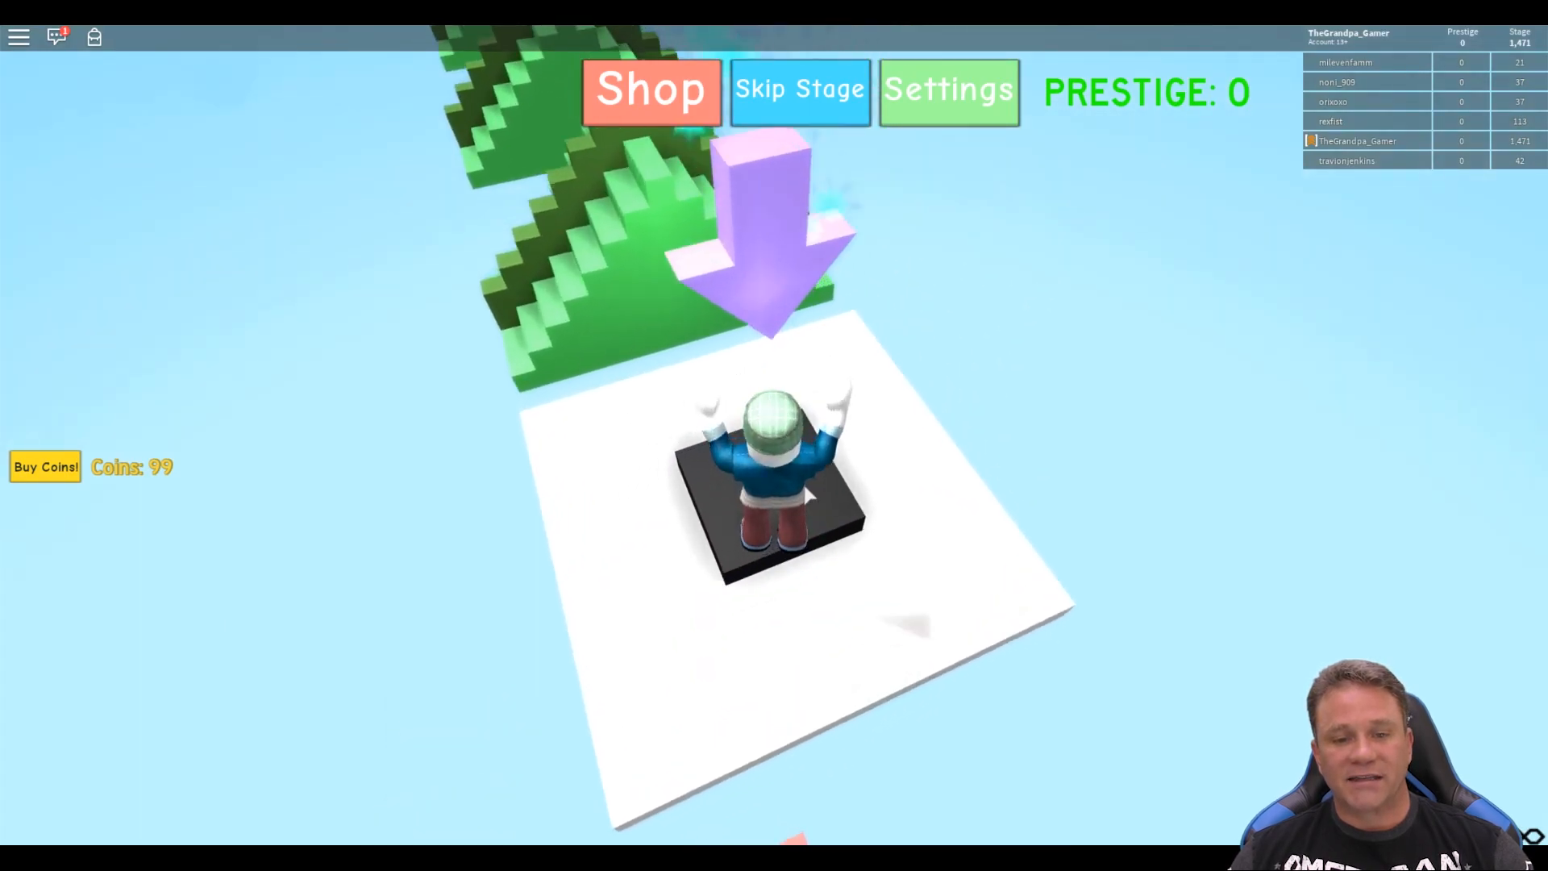
pyautogui.click(798, 88)
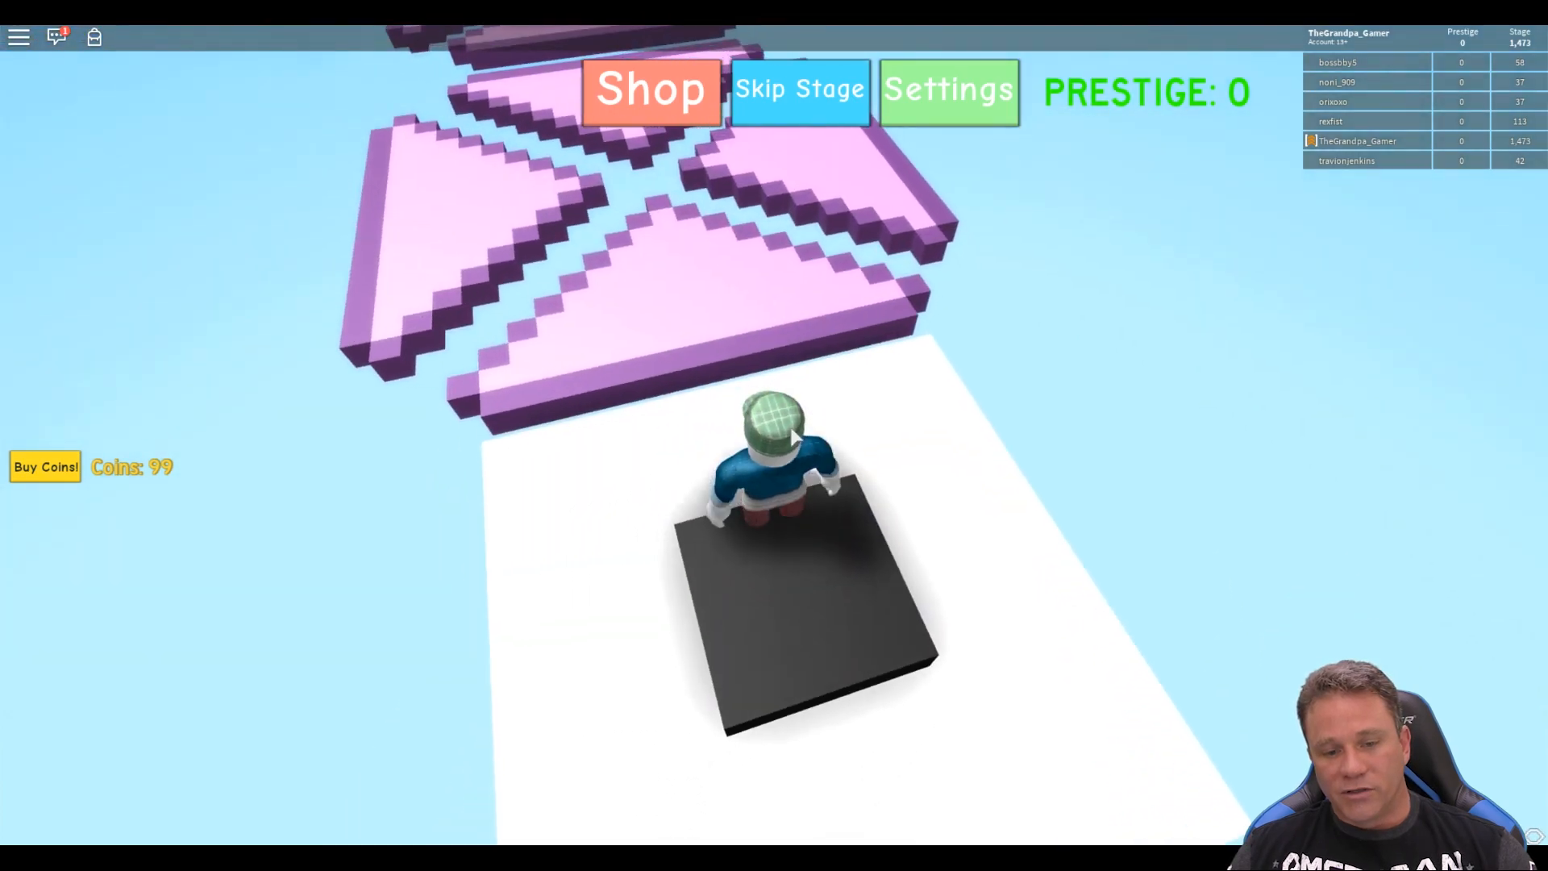
pyautogui.click(798, 89)
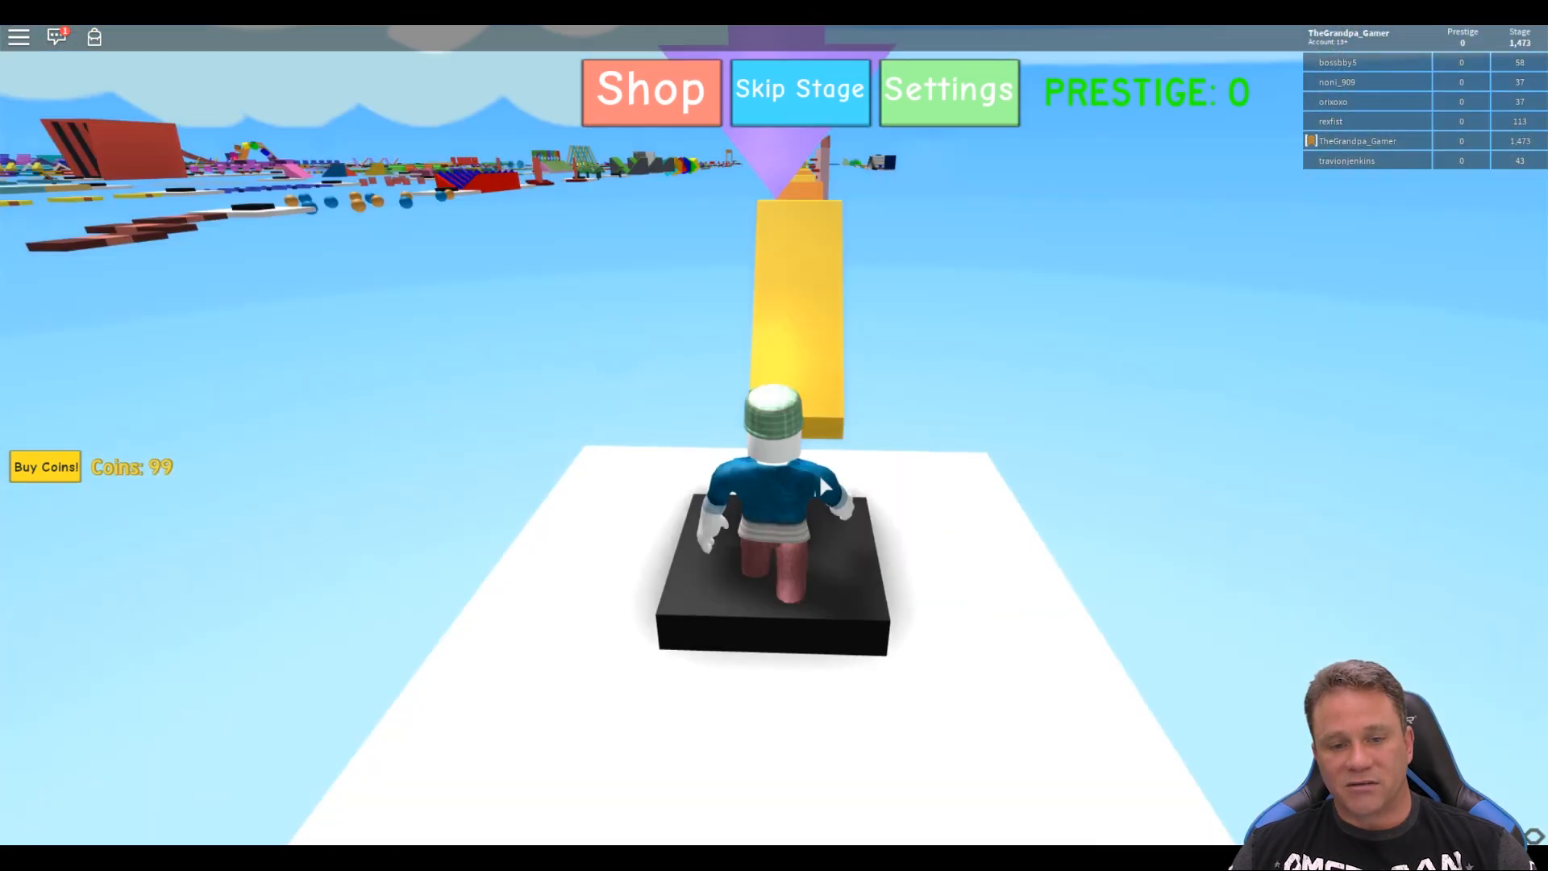
pyautogui.click(799, 88)
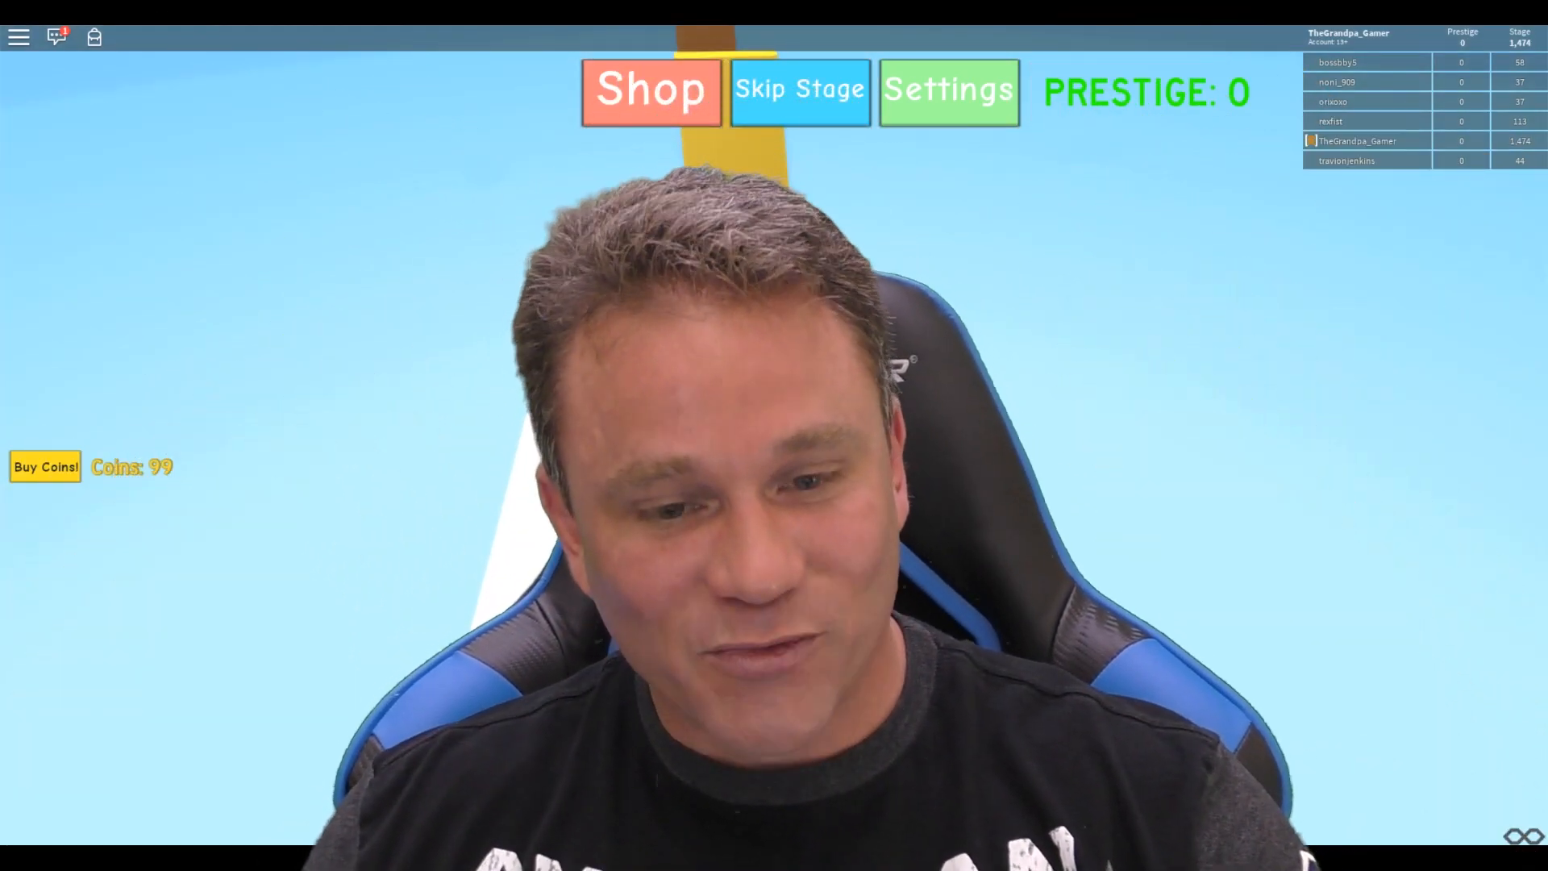
pyautogui.click(799, 89)
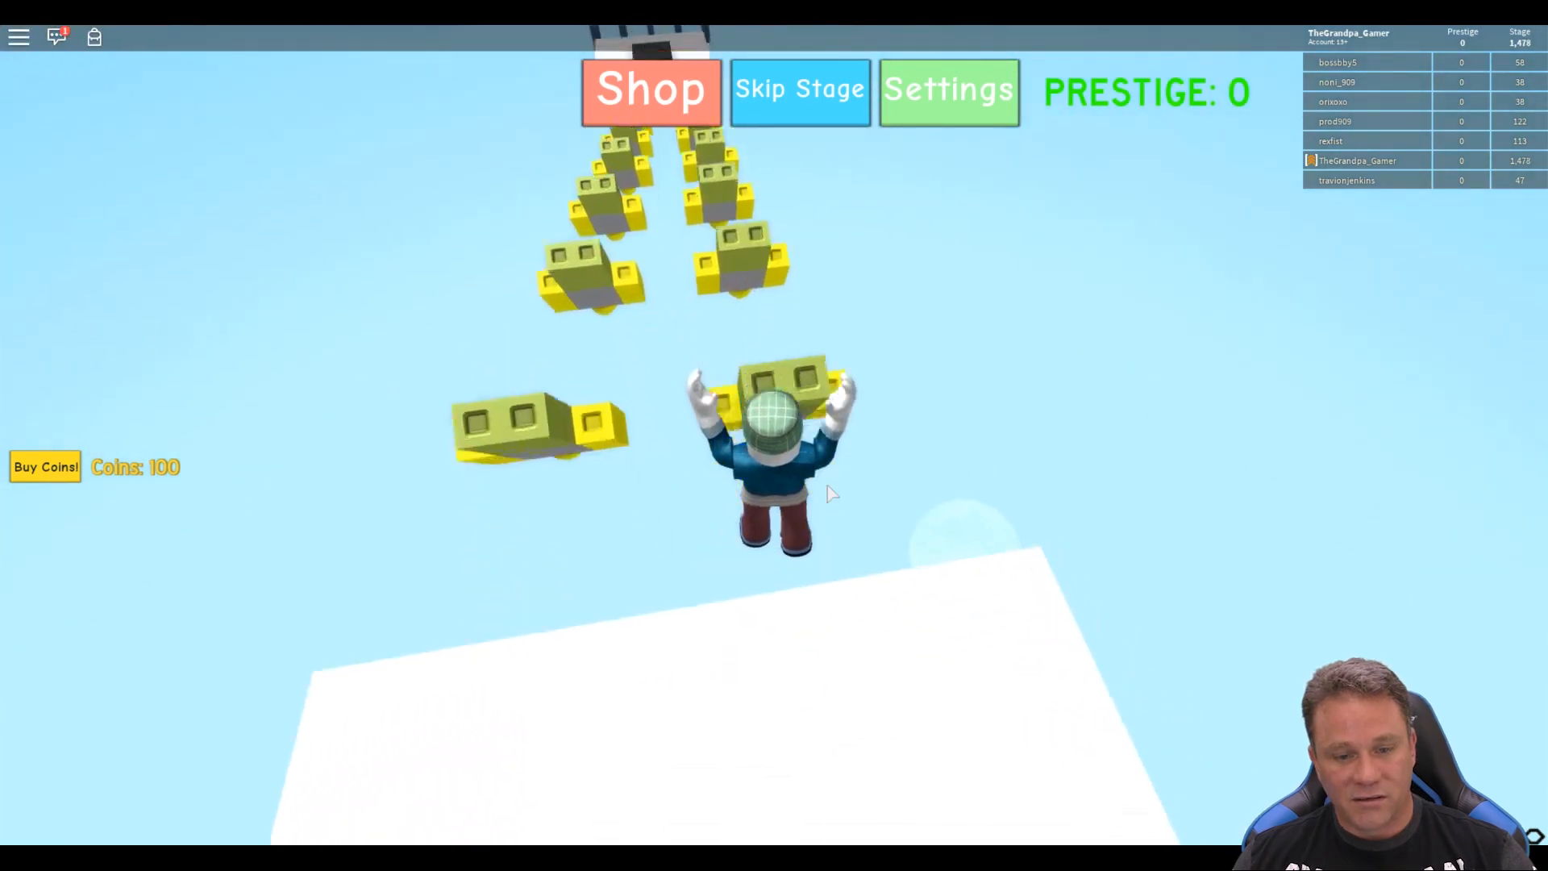
pyautogui.click(798, 89)
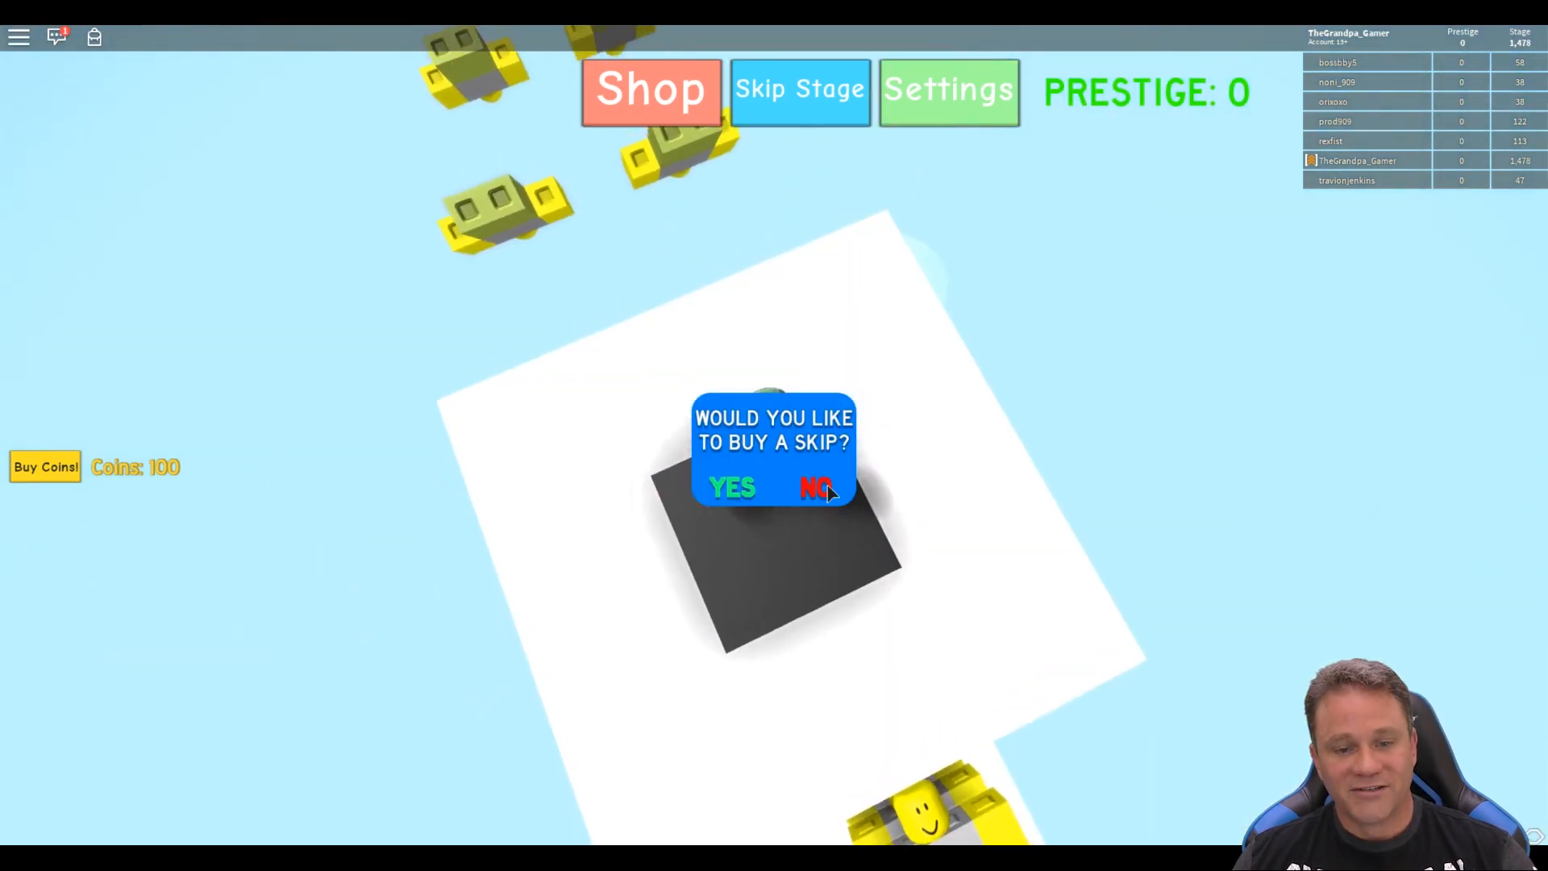
pyautogui.click(818, 487)
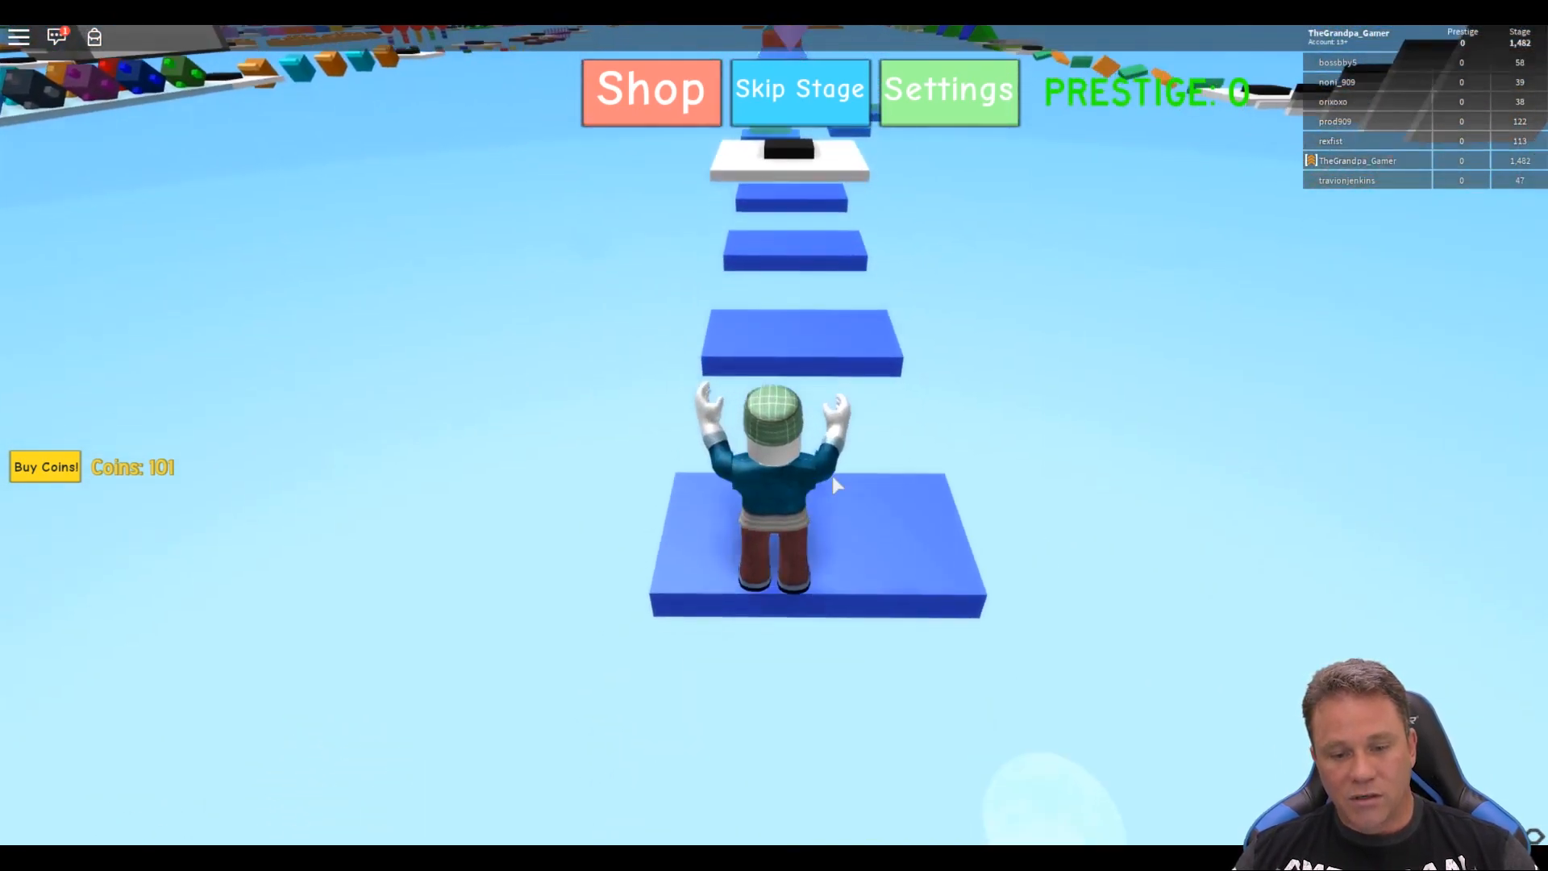
pyautogui.click(798, 88)
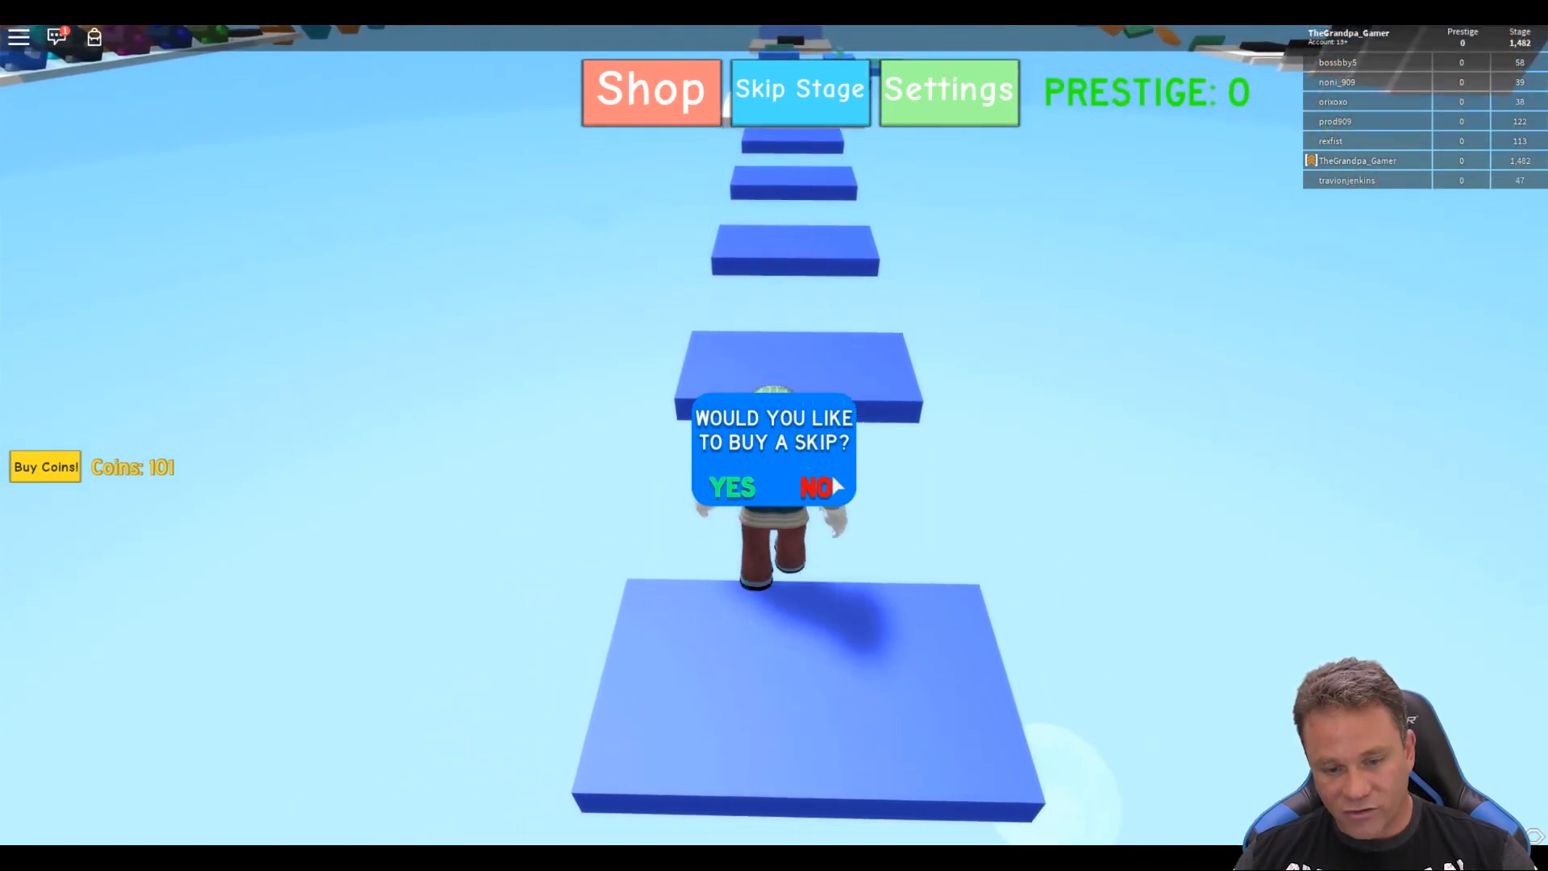
pyautogui.click(817, 485)
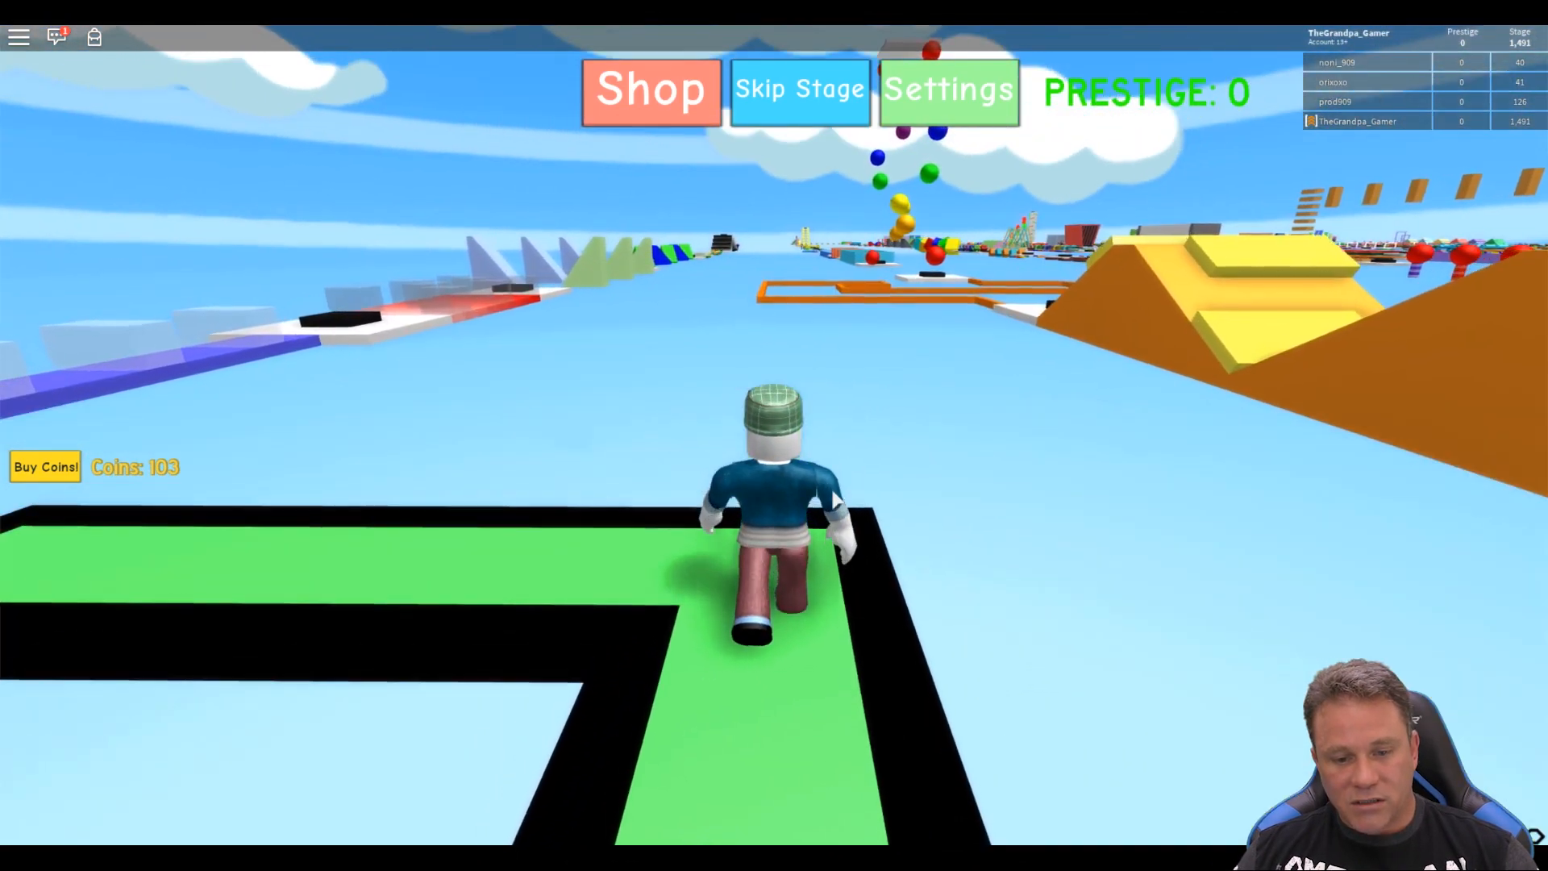
pyautogui.click(798, 89)
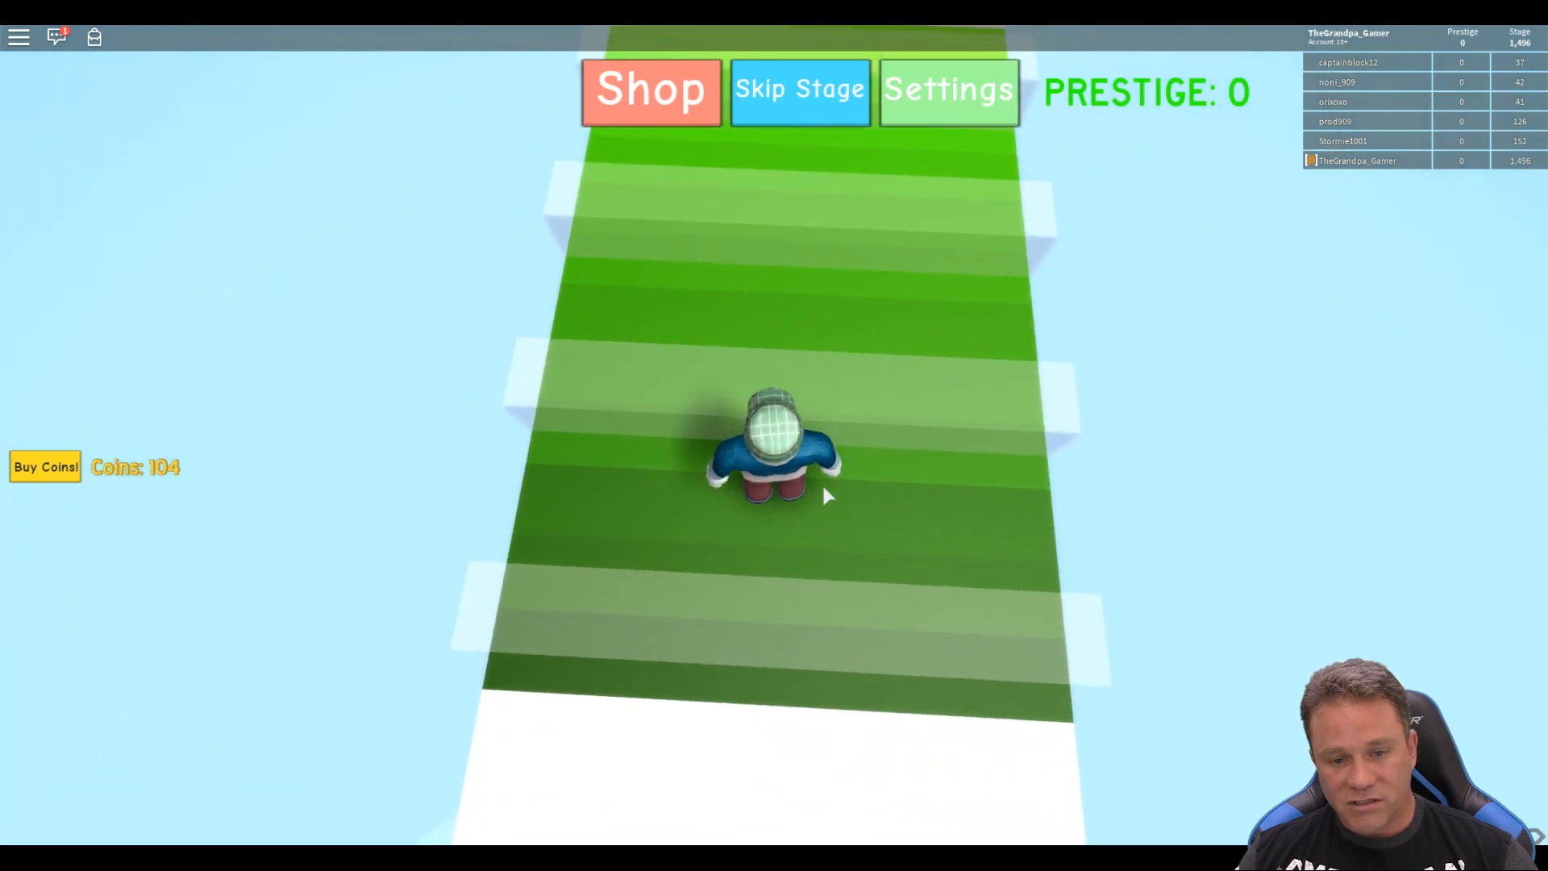
pyautogui.click(800, 88)
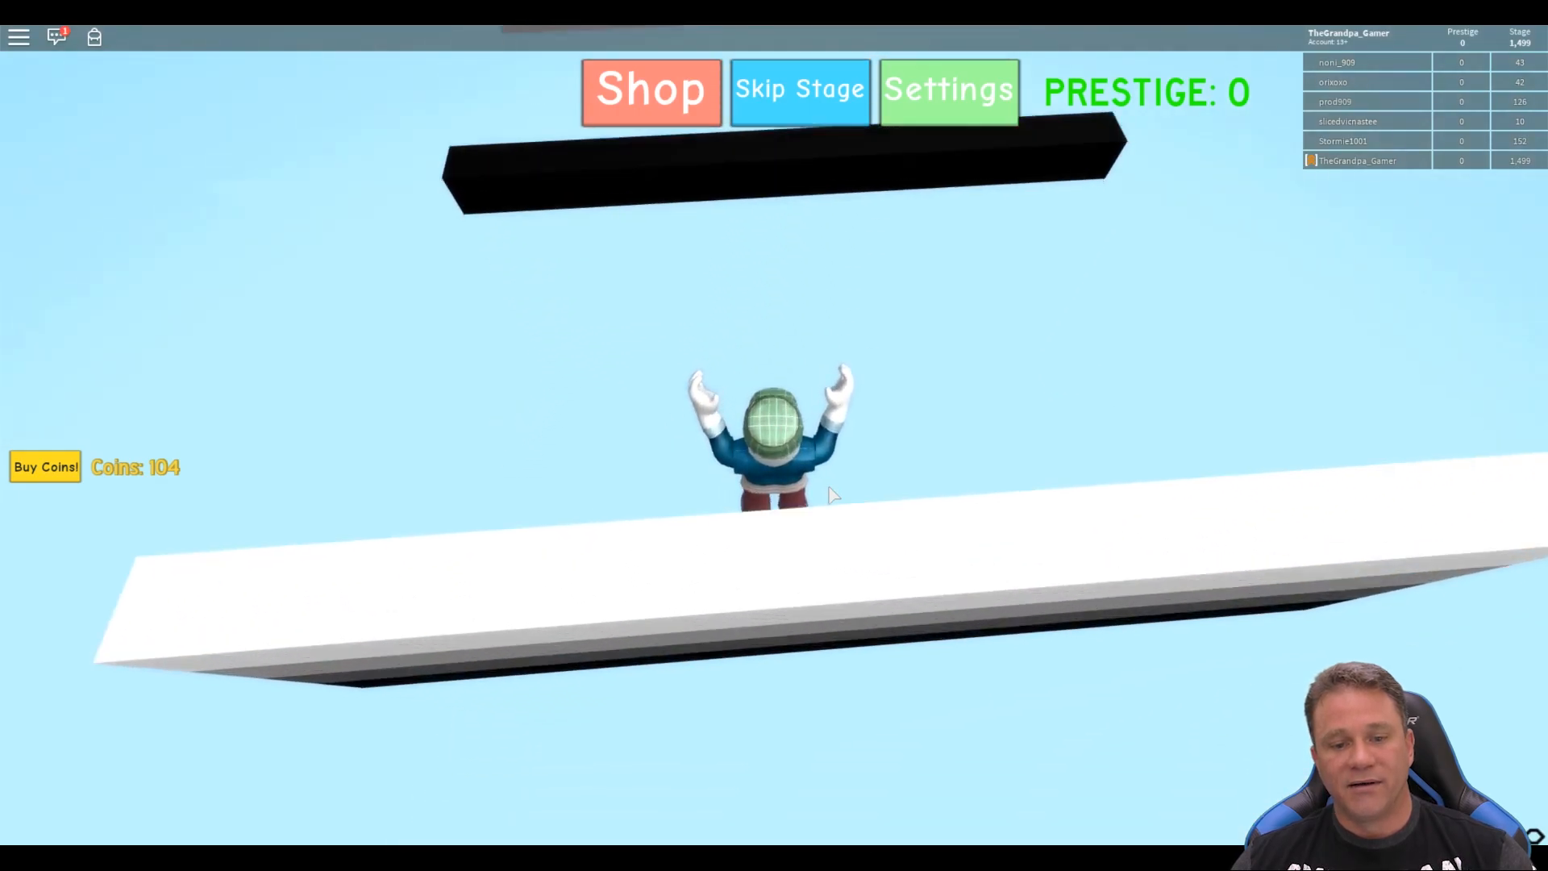
pyautogui.click(799, 89)
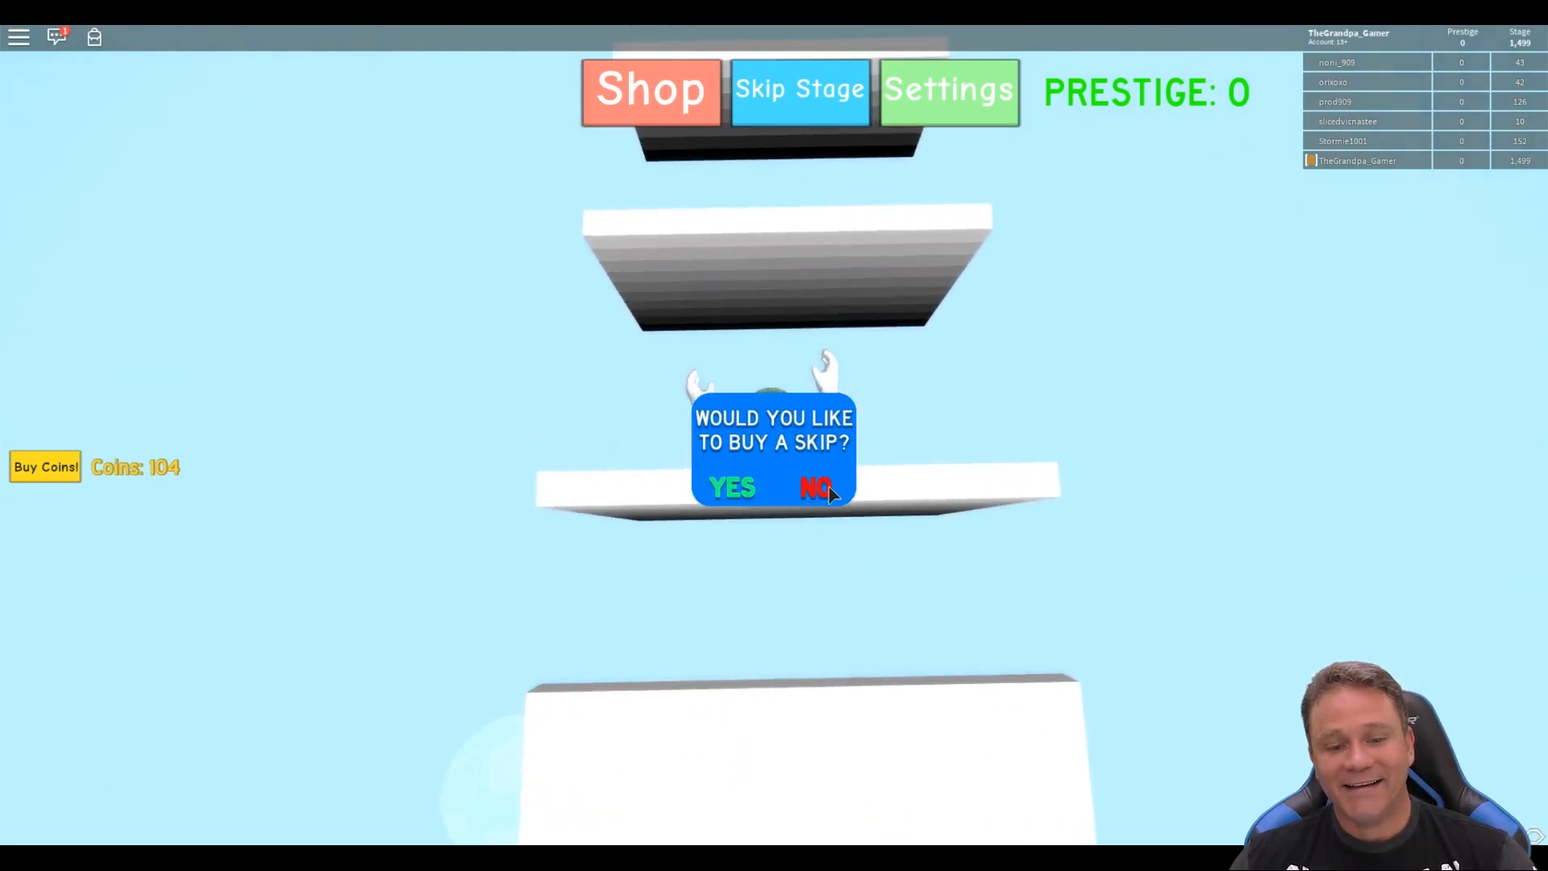
pyautogui.click(816, 487)
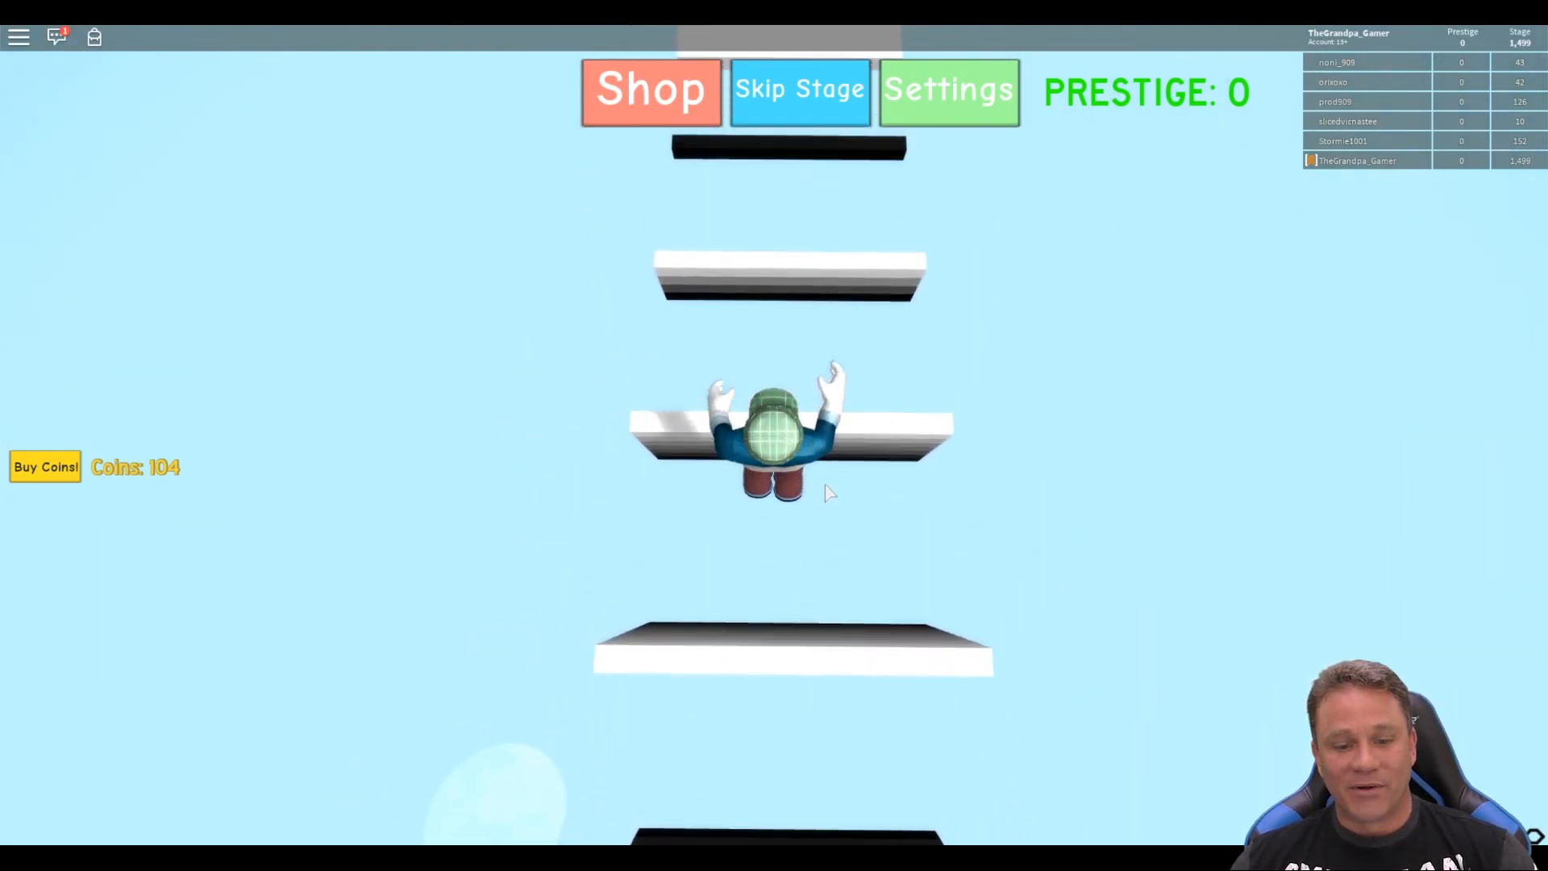